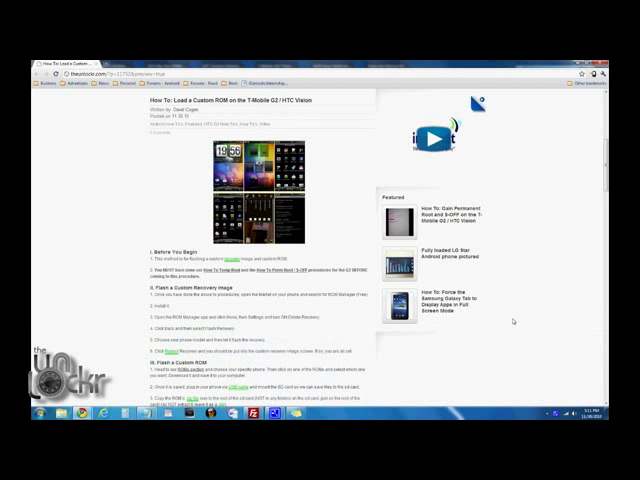
# - Search Android Market for 'rom manager' and install the ROM Manager app
pyautogui.scroll(-3)
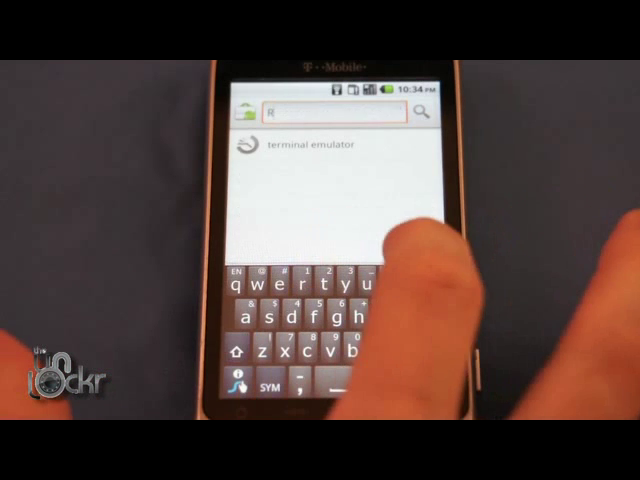
pyautogui.write('om')
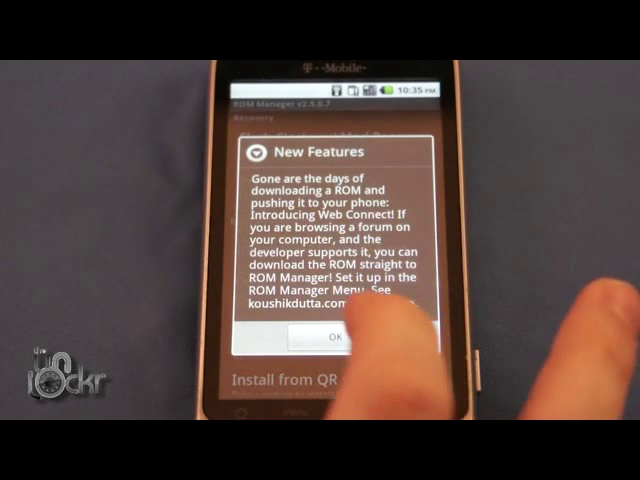
# - Dismiss the ROM Manager new-features notice and scroll to the Erase Recovery setting
pyautogui.click(339, 338)
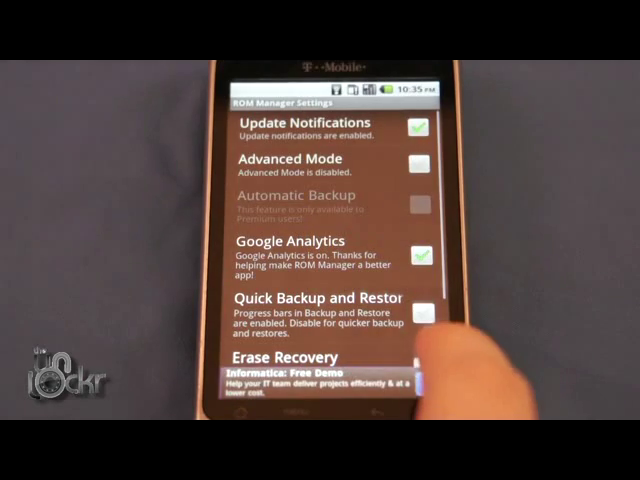
pyautogui.scroll(-3)
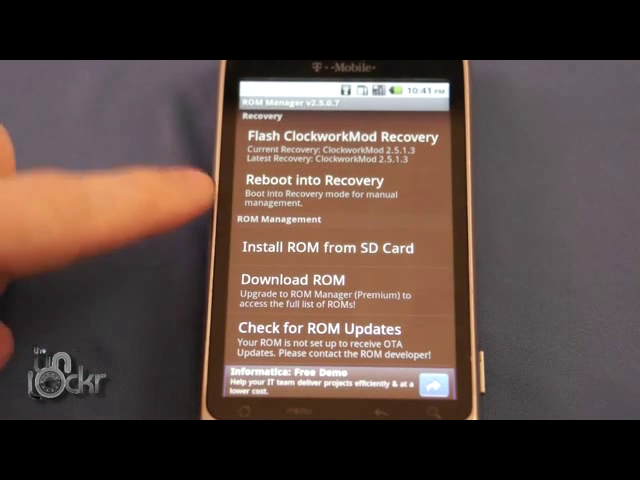
# - Flash ClockworkMod Recovery 2.5.1.3 onto the phone from ROM Manager
pyautogui.click(296, 182)
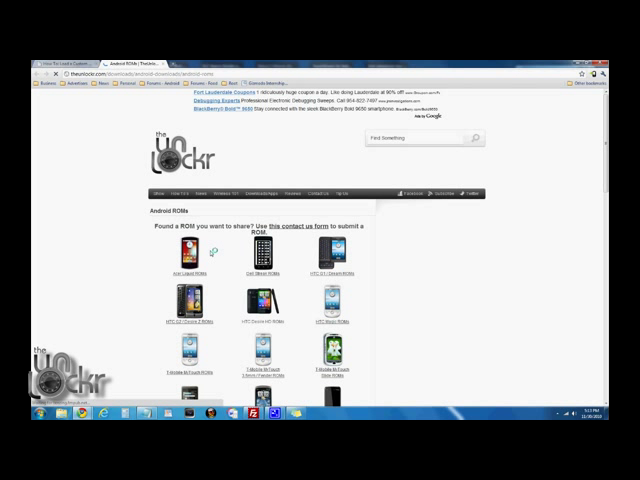
# - Open the CyanogenMod 6 ROM post from TheUnlockr's HTC G2 / Desire Z ROMs list
pyautogui.scroll(-3)
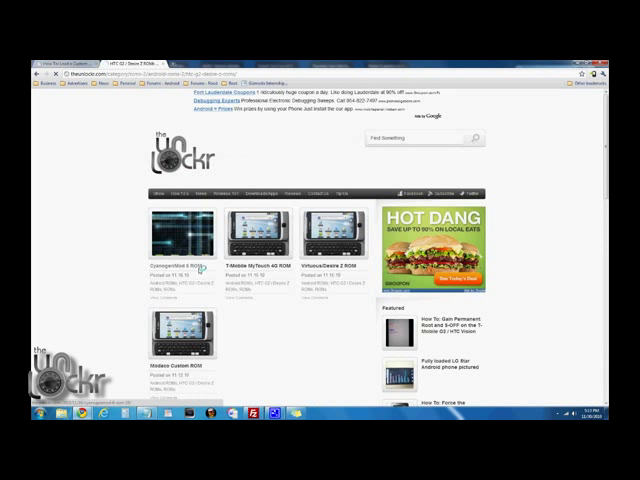
pyautogui.click(158, 265)
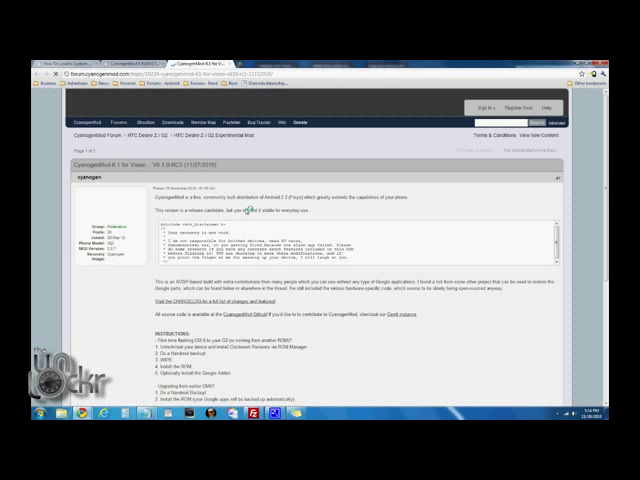
# - Scroll the CyanogenMod 6.1 forum thread down to the ROM zip download link
pyautogui.scroll(-3)
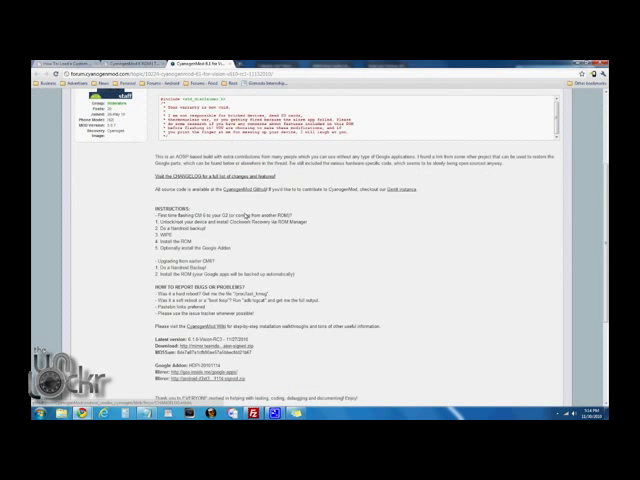
pyautogui.scroll(-3)
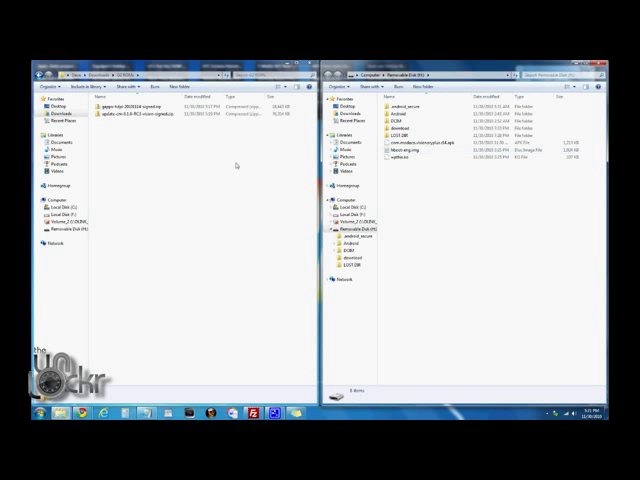
# - Drag update-cm-6.1.0-RC3-vision-signed.zip onto the Removable Disk (H:) SD card root
pyautogui.click(120, 104)
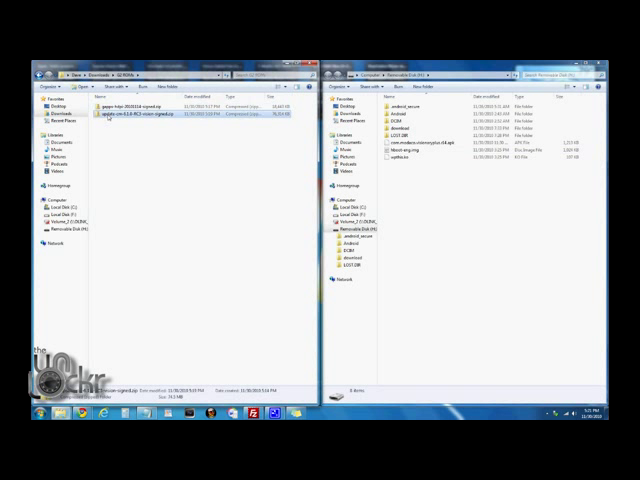
pyautogui.moveTo(130, 117); pyautogui.dragTo(425, 190)
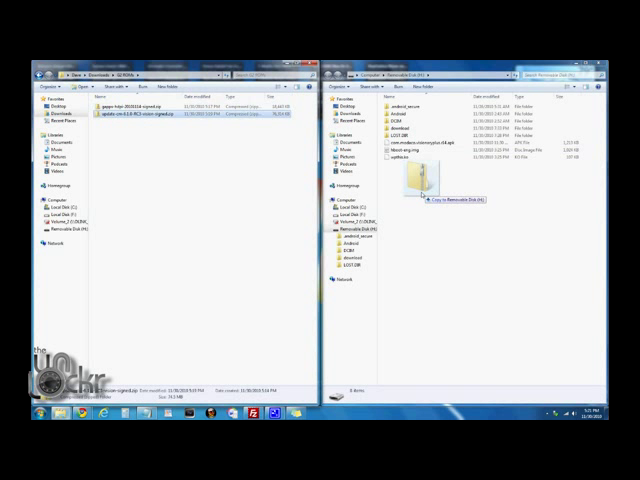